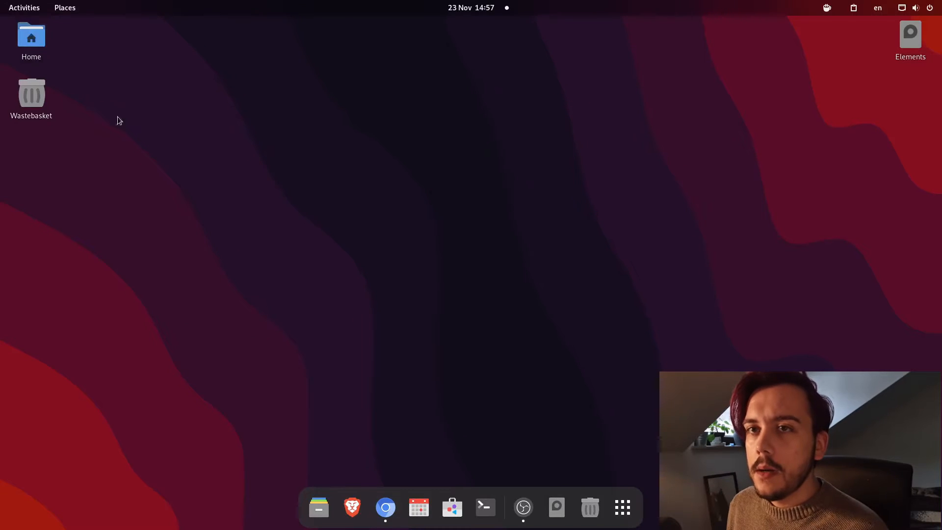
mouse_move(470, 340)
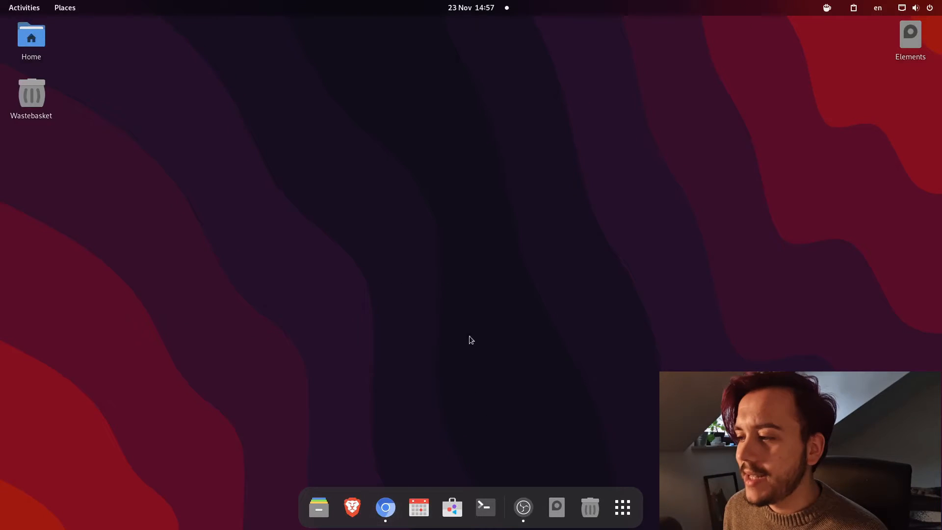
mouse_move(401, 474)
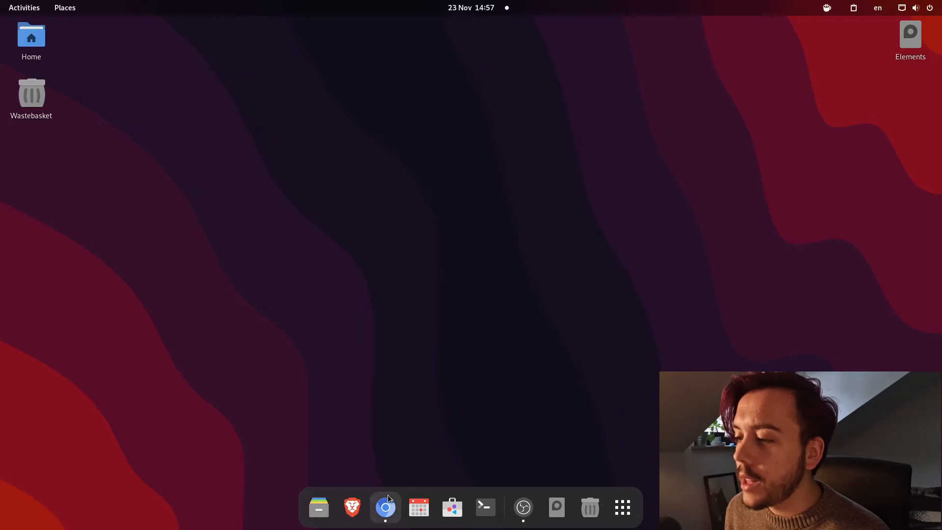
- Bring up Chromium with the System76 Pop Shell article and highlight 'Pop Shell on' in its title
left_click(385, 507)
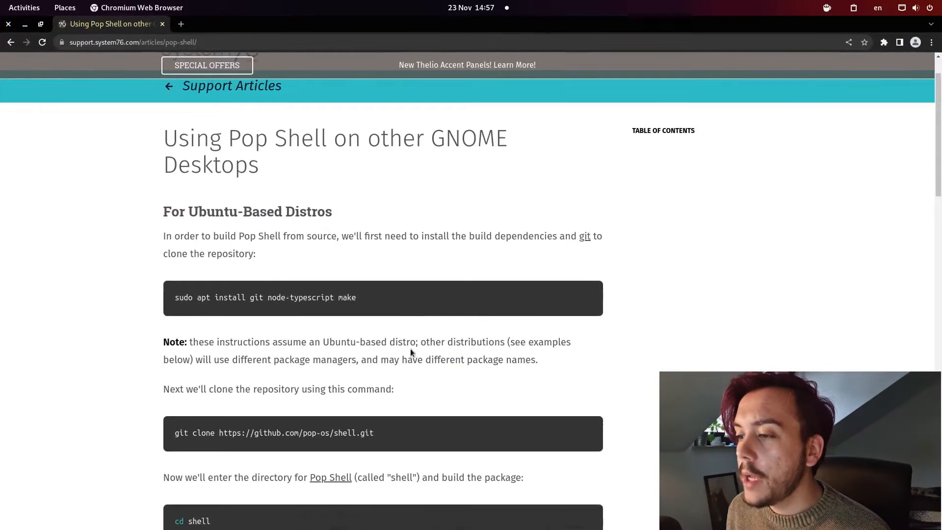
mouse_move(468, 305)
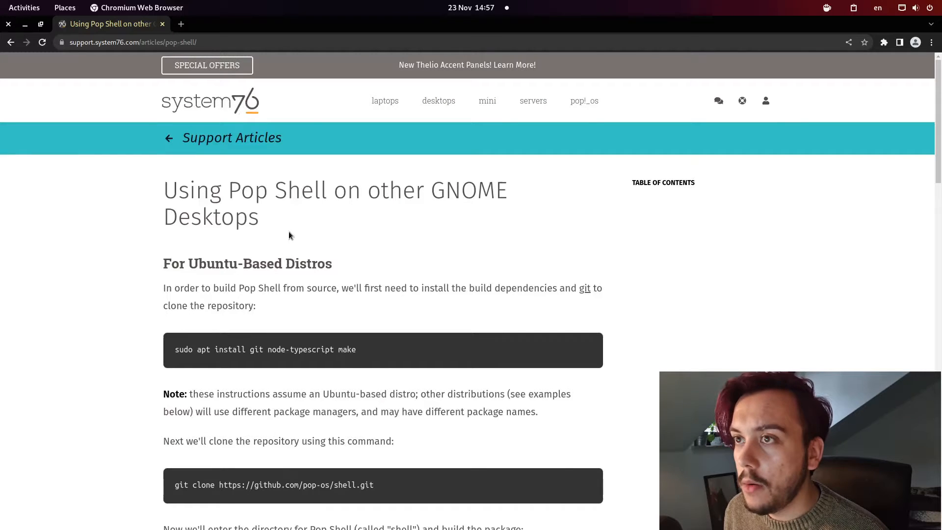
scroll("down", 3)
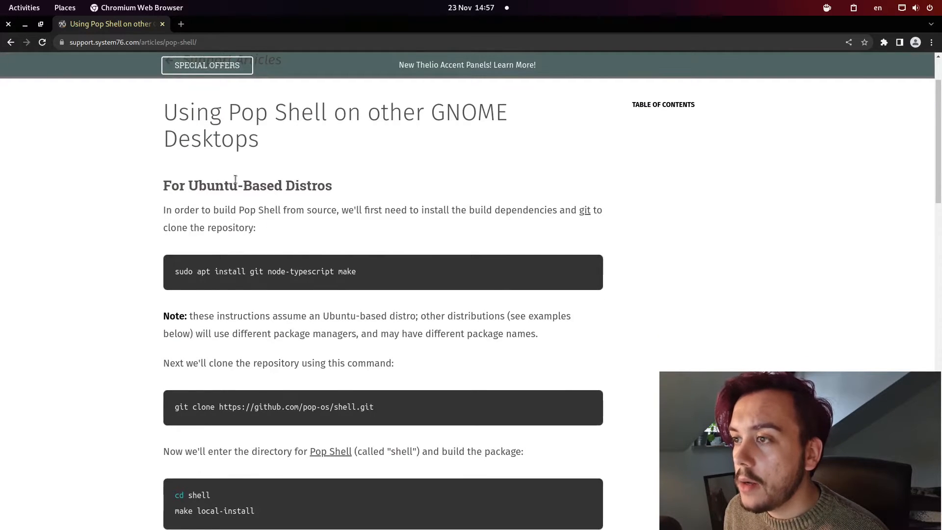
left_click_drag(238, 186, 332, 185)
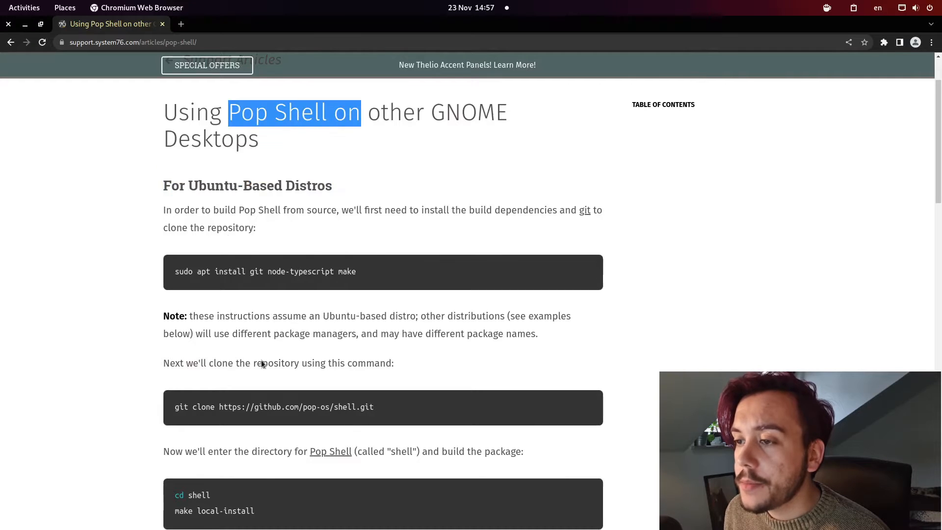
- Scroll through the Ubuntu build steps down to the Fedora dnf install section
scroll("down", 3)
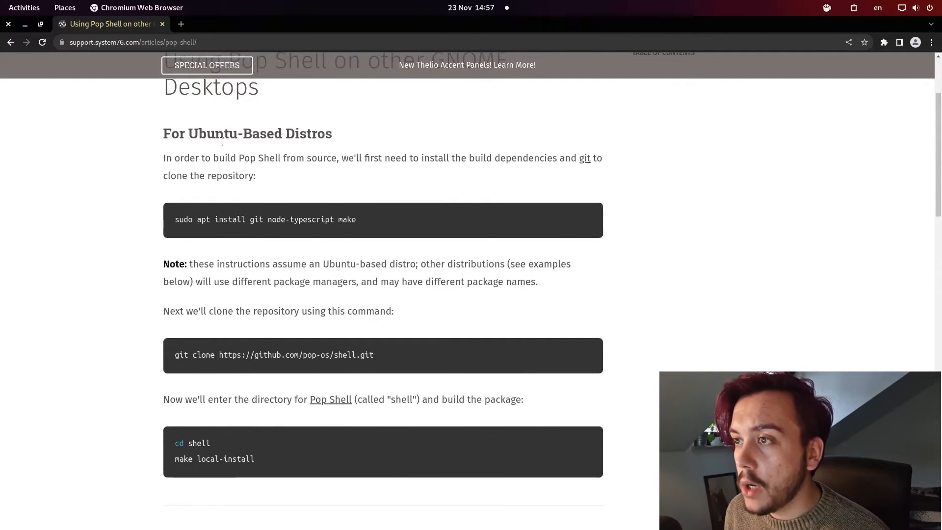
mouse_move(258, 434)
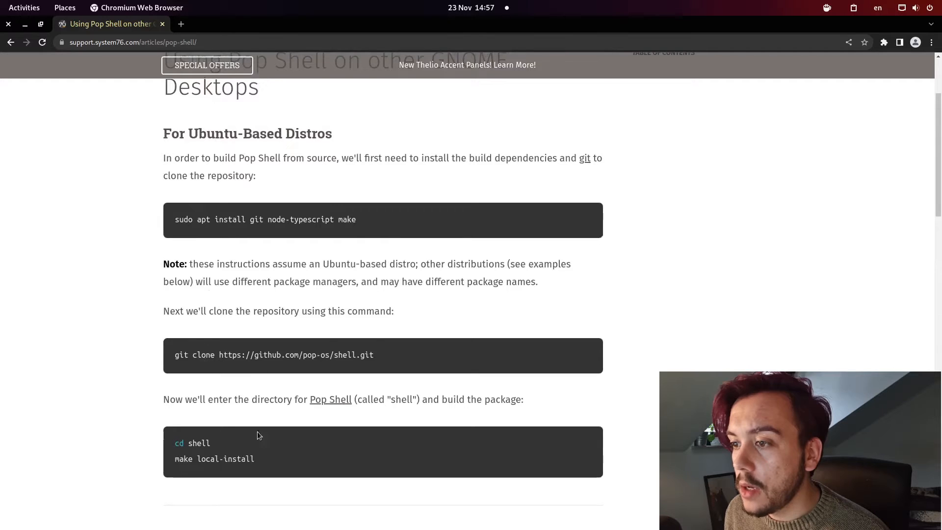
scroll("down", 3)
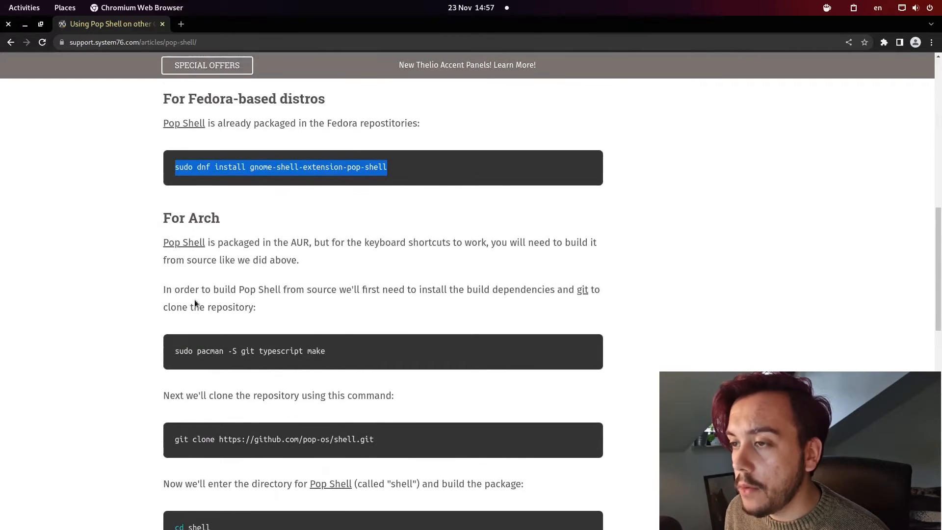
scroll("down", 3)
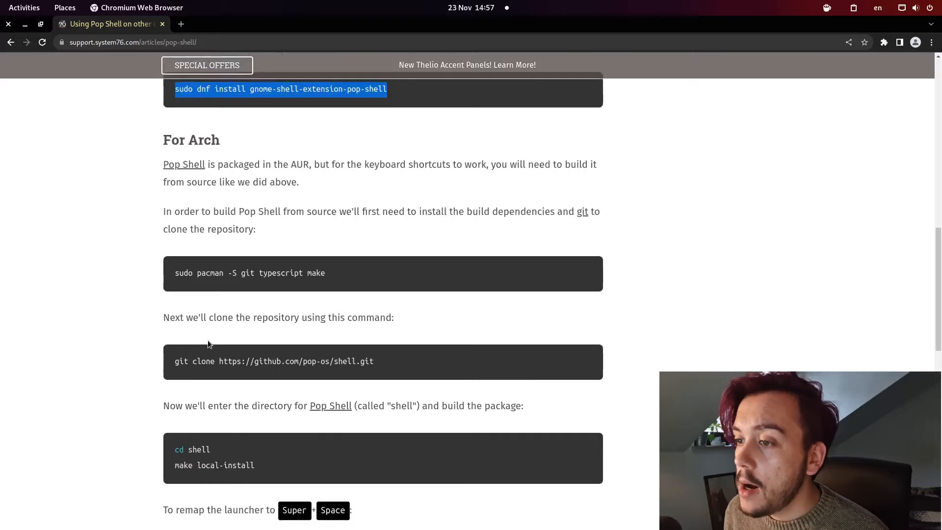
scroll("down", 3)
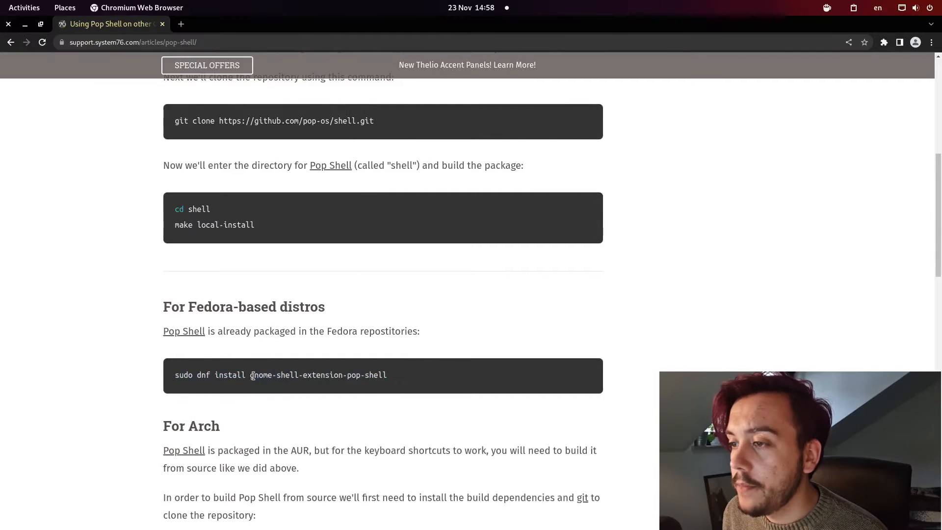
- Paste the dnf command, run it as 'remove' for gnome-shell-extension-pop-shell, then paste the install command
right_click(279, 375)
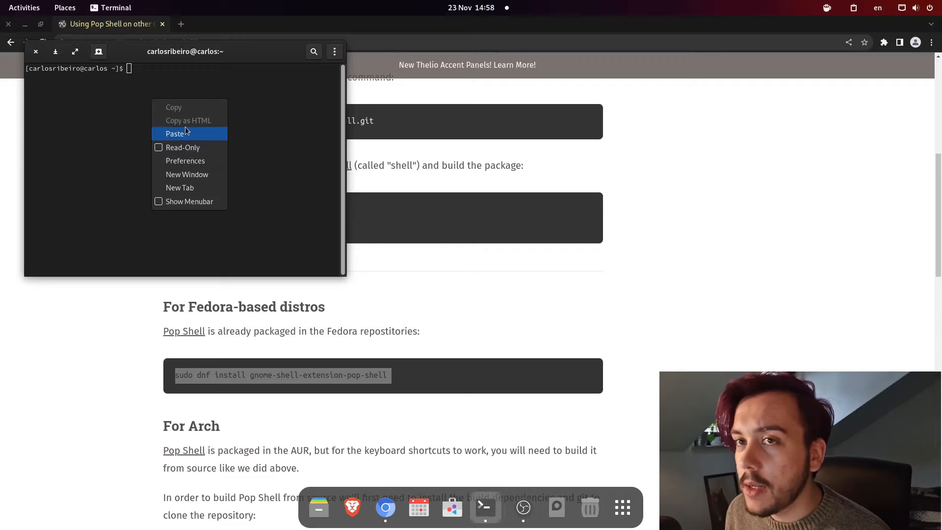
left_click(176, 134)
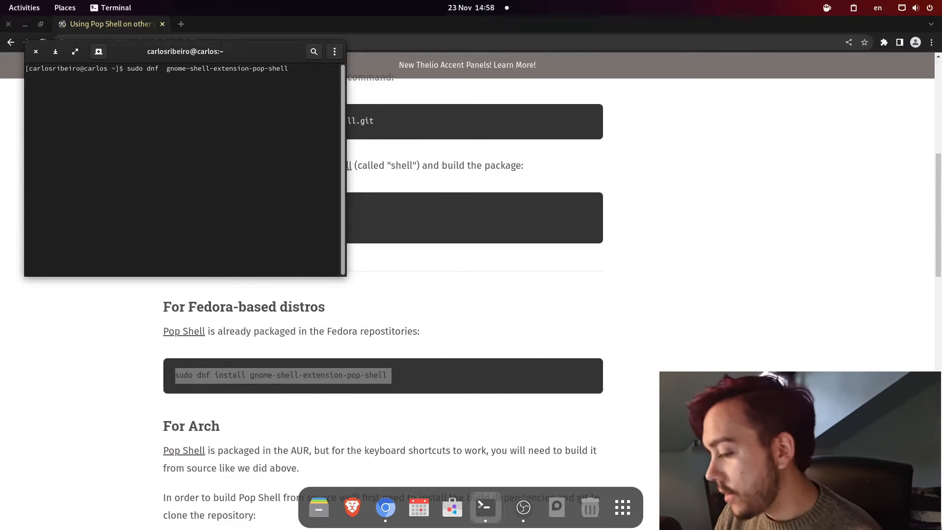
type("remove")
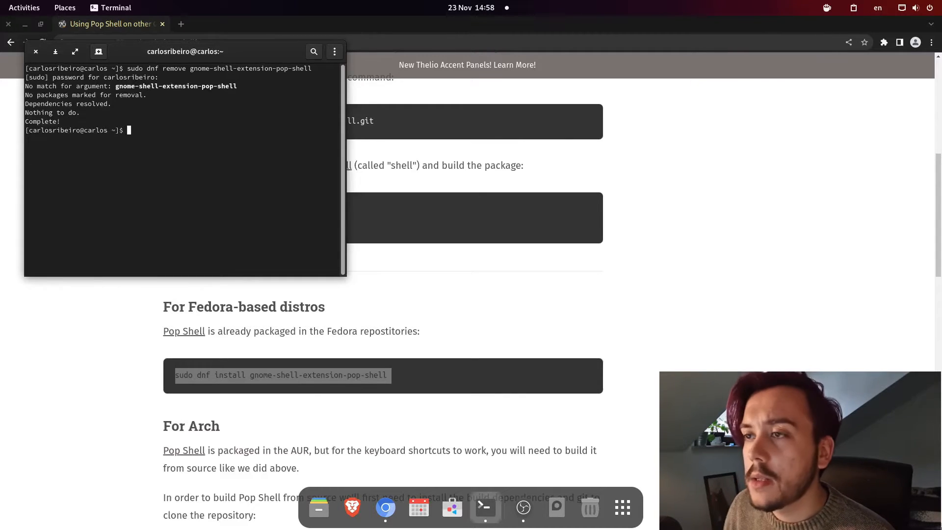
right_click(119, 107)
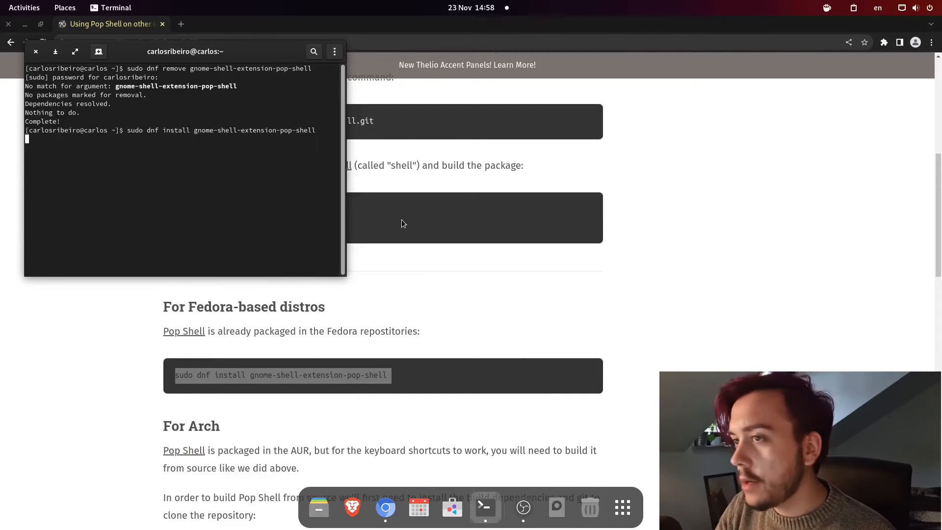
- Run the dnf install and answer y to confirm the 102 k gnome-shell-extension-pop-shell package
key("Return")
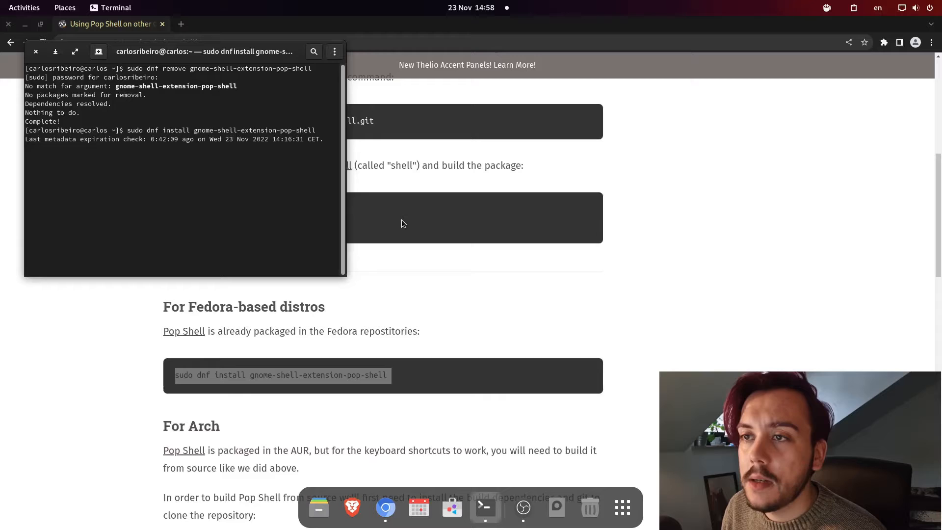
key("Return")
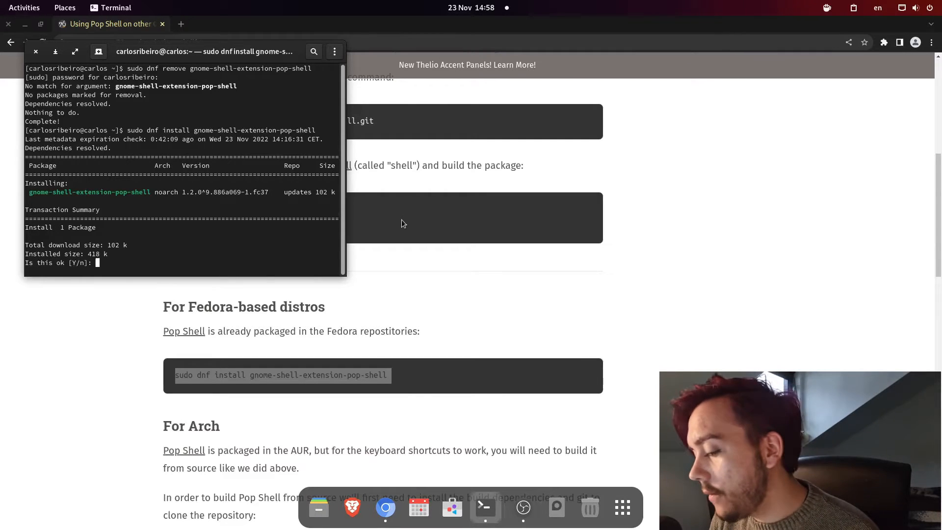
type("y")
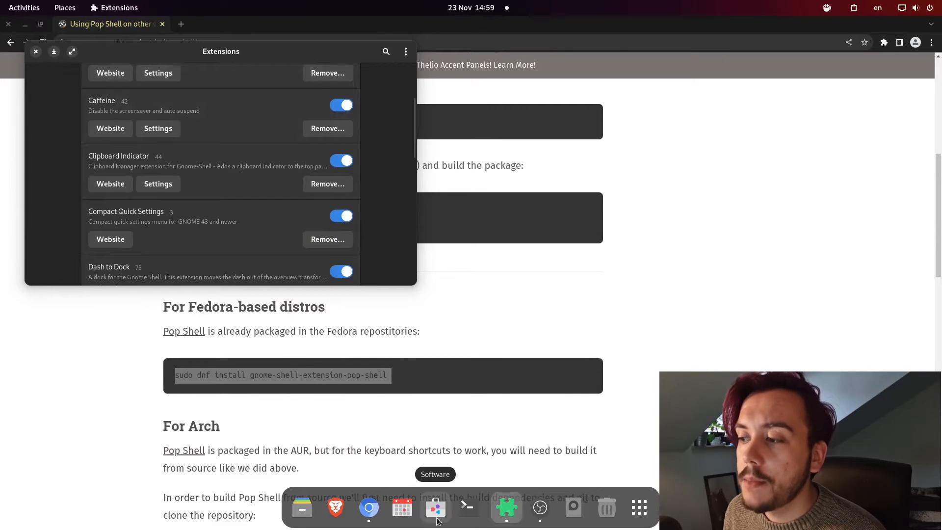
- Browse the manually installed and system extensions list, then hide Chromium to show the desktop
scroll("down", 3)
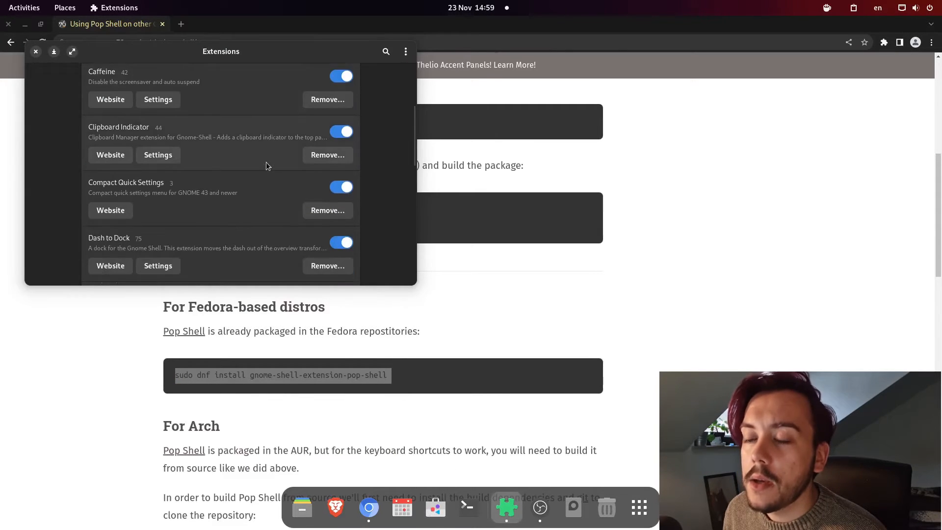
scroll("down", 3)
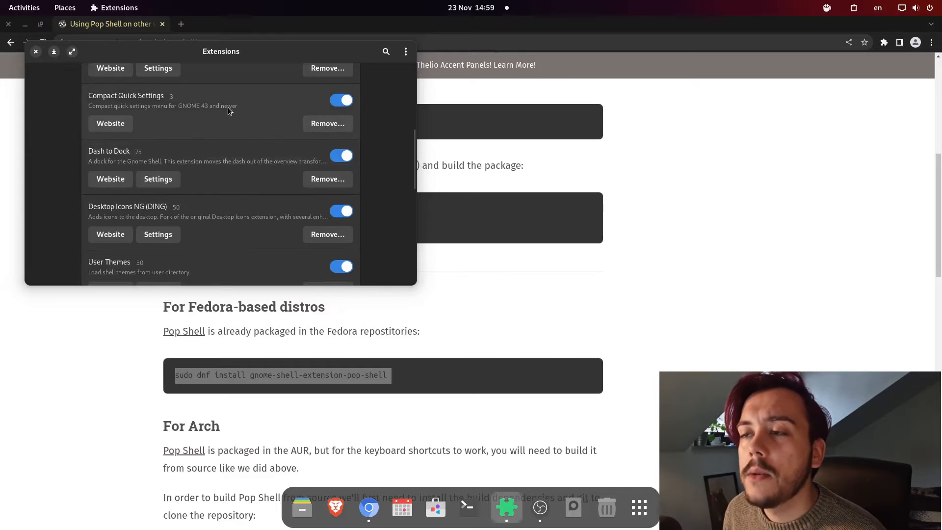
mouse_move(355, 137)
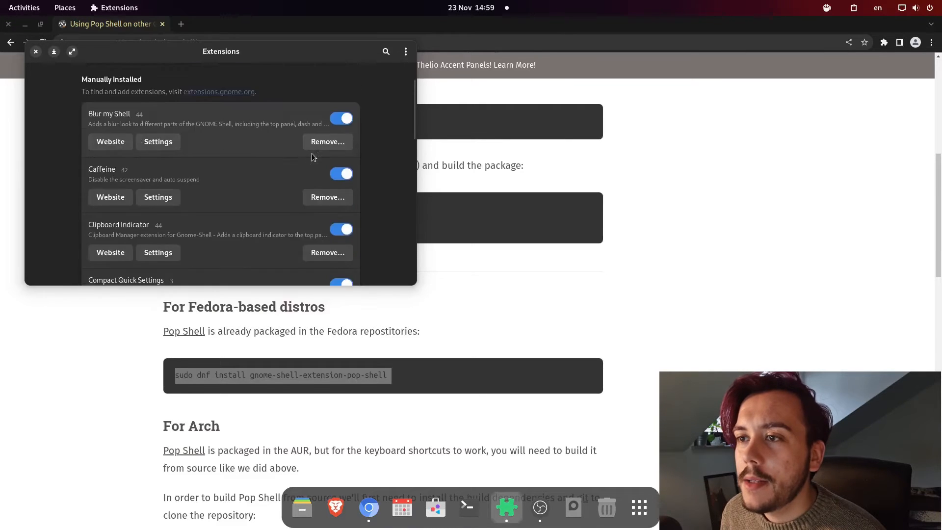
scroll("down", 3)
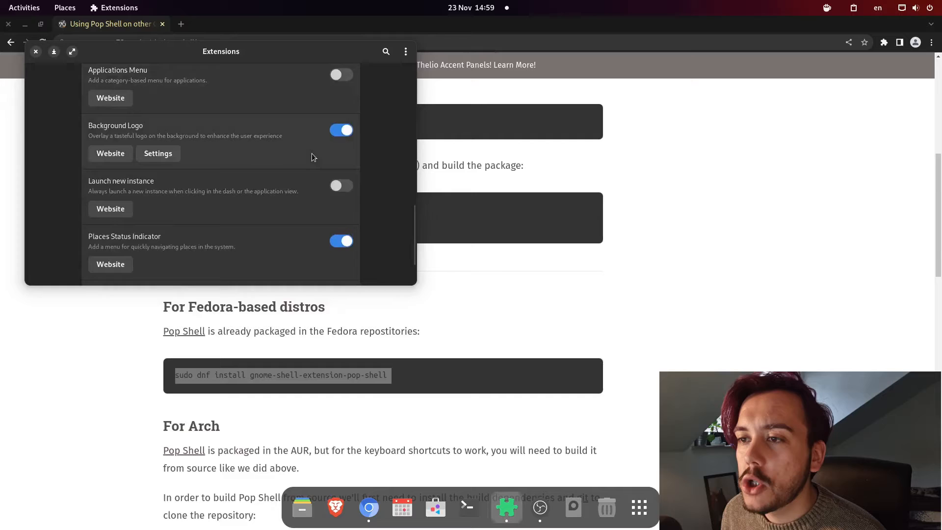
scroll("down", 3)
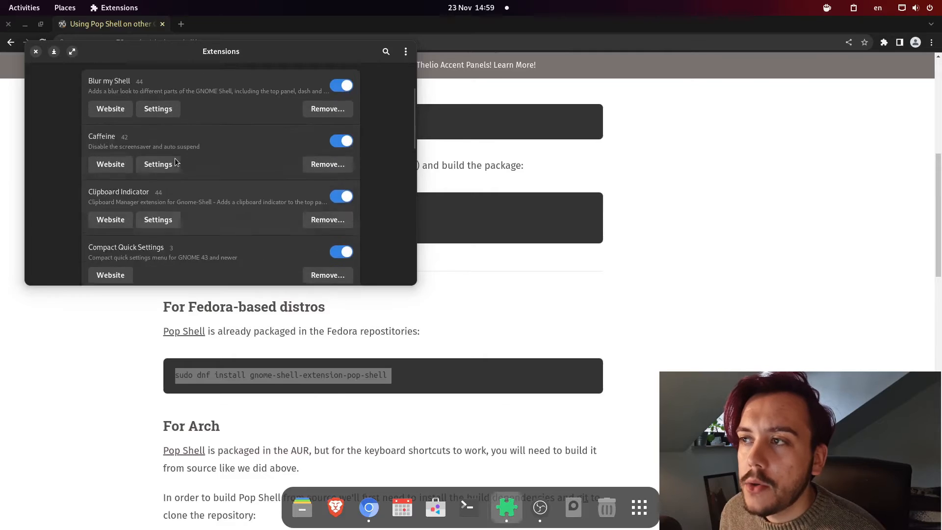
scroll("down", 3)
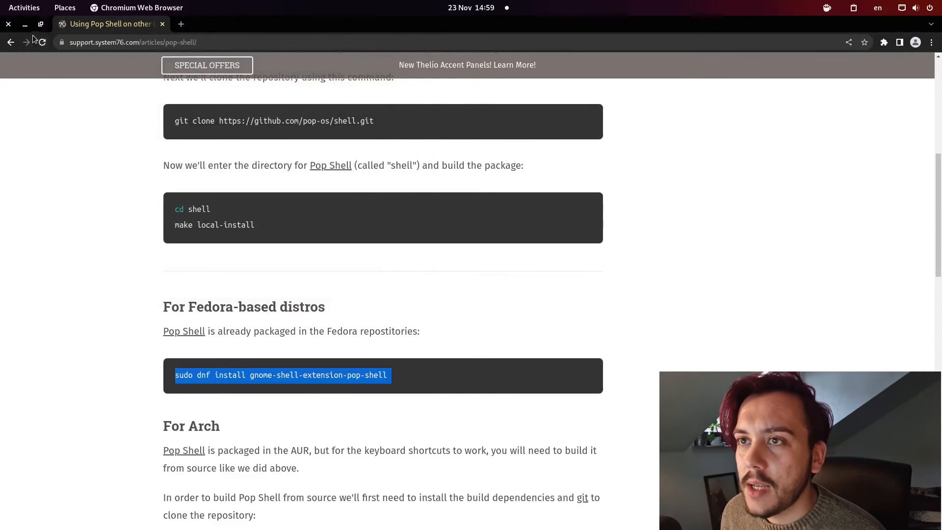
left_click(26, 24)
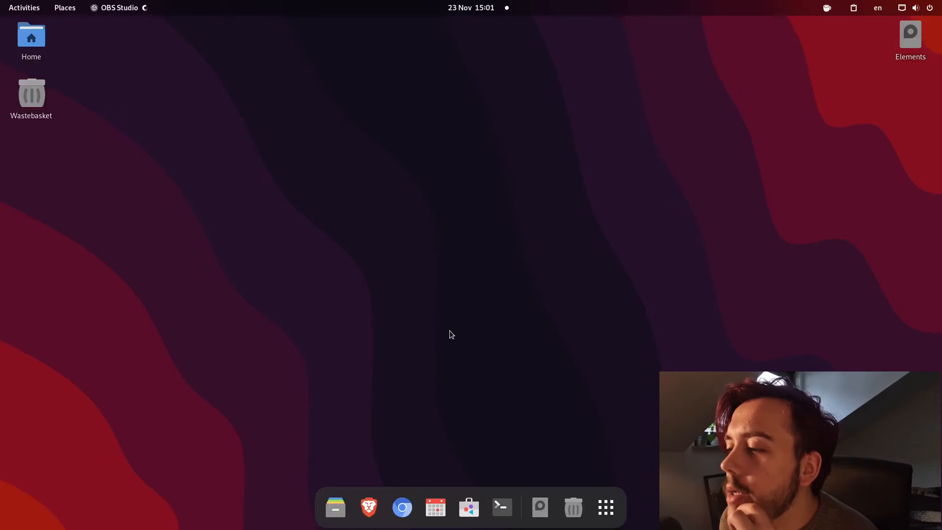
mouse_move(637, 528)
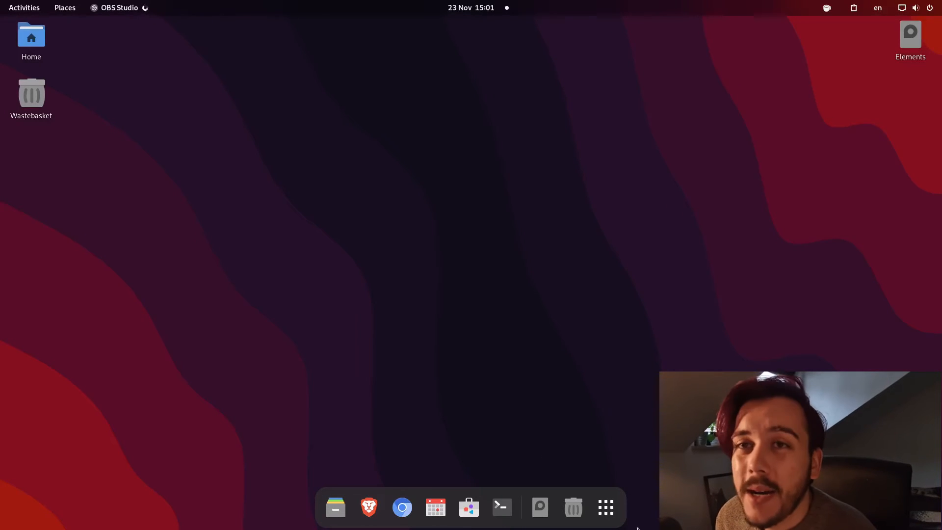
mouse_move(605, 507)
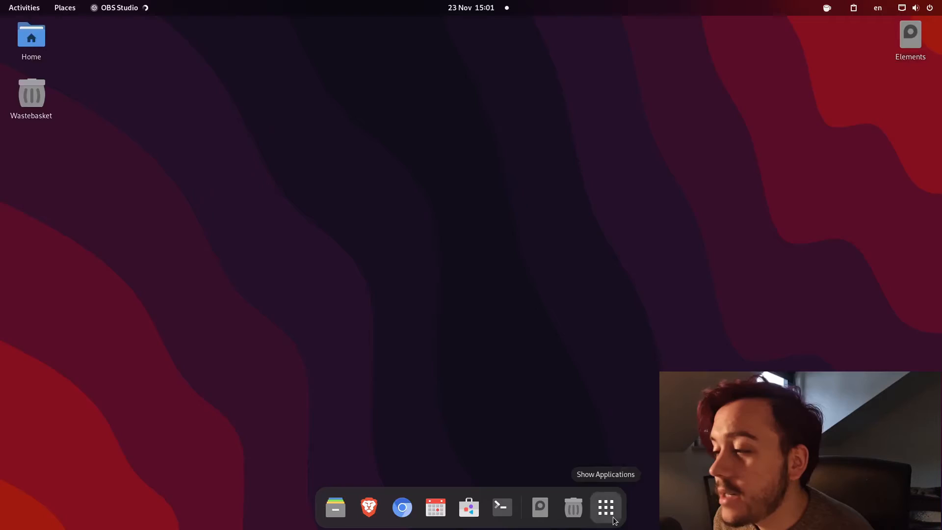
- Launch Extensions from the app grid and scroll to the Built-In section showing Pop Shell off
left_click(605, 508)
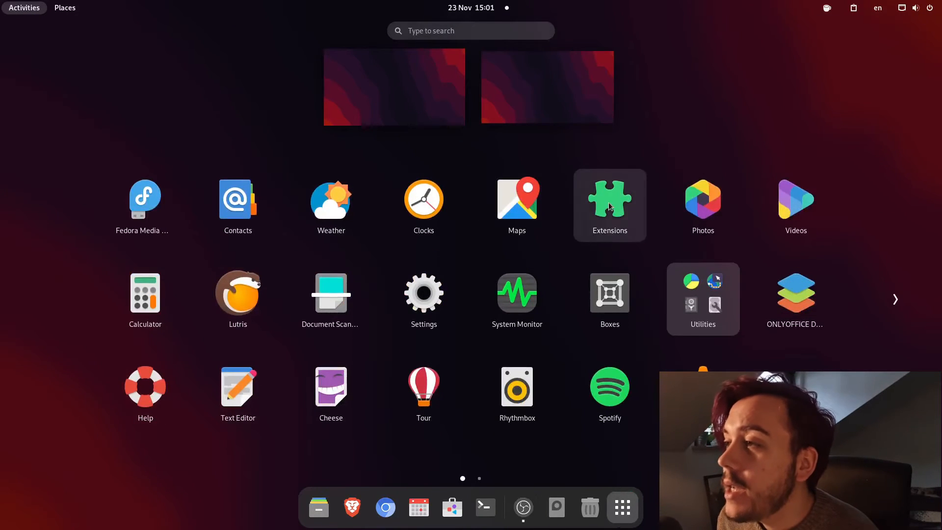
left_click(610, 197)
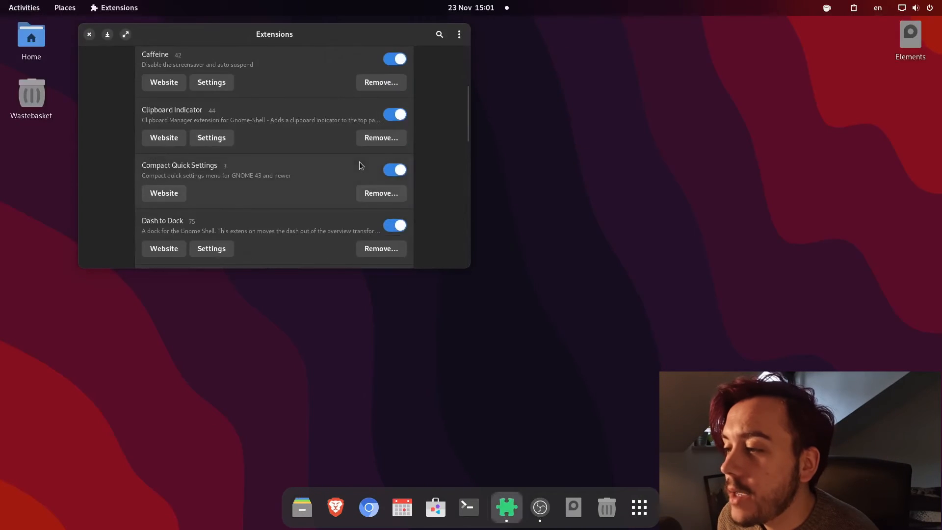
scroll("down", 3)
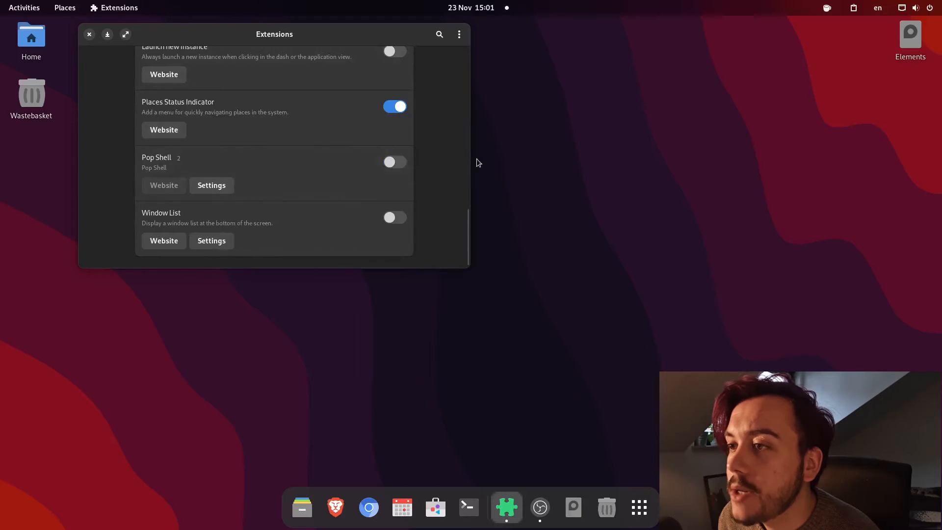
scroll("down", 3)
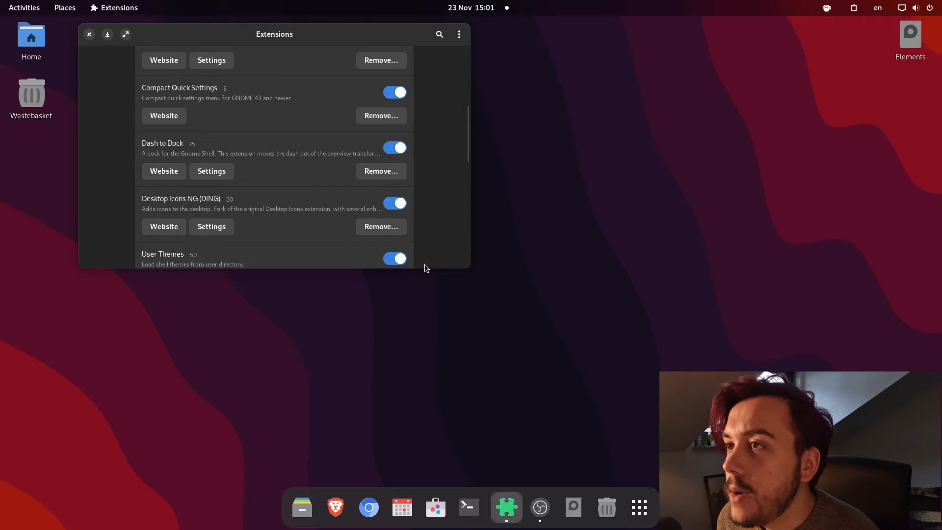
scroll("down", 3)
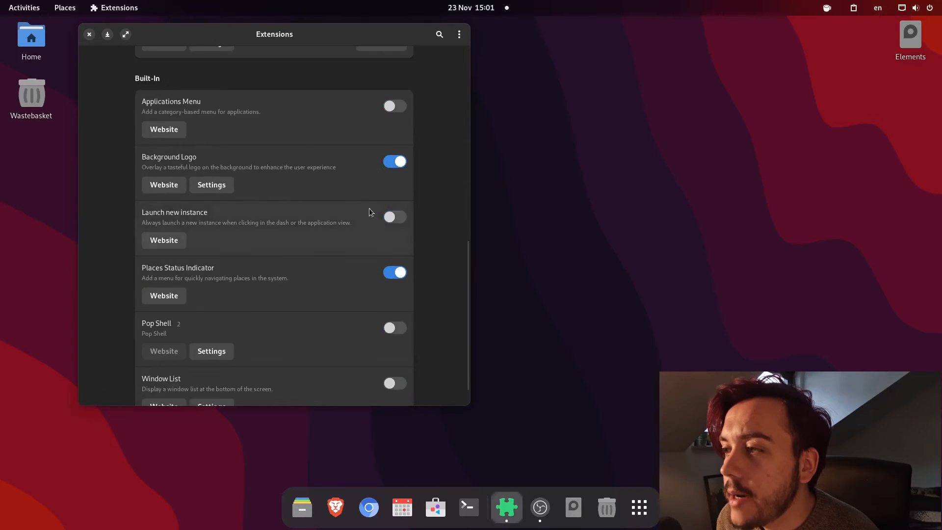
mouse_move(233, 175)
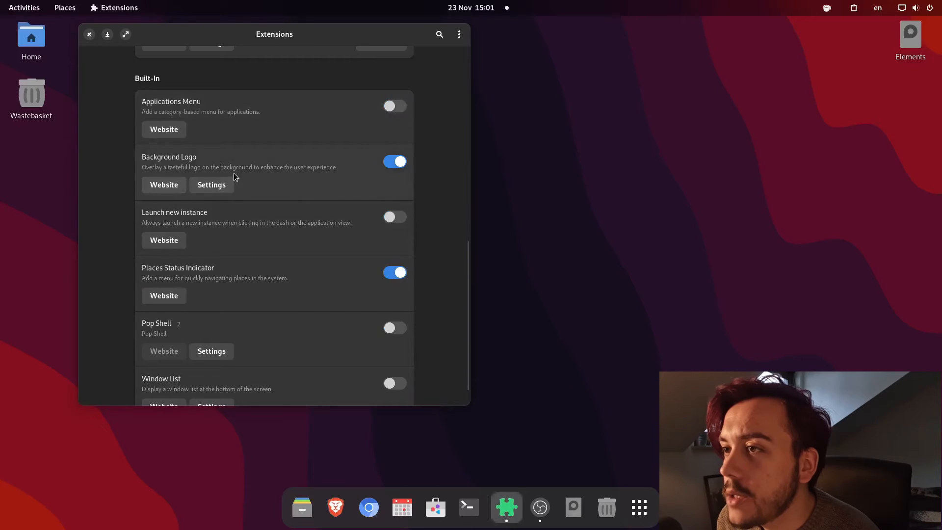
scroll("down", 3)
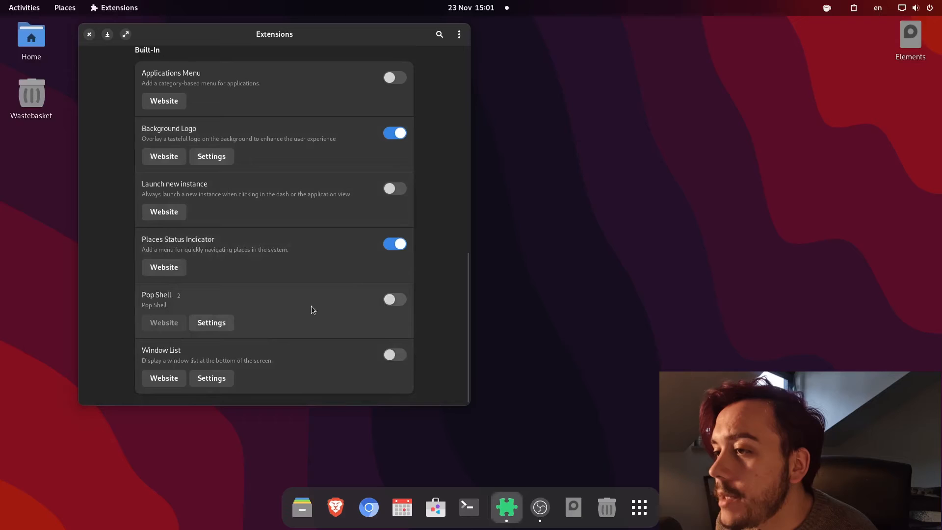
left_click(394, 300)
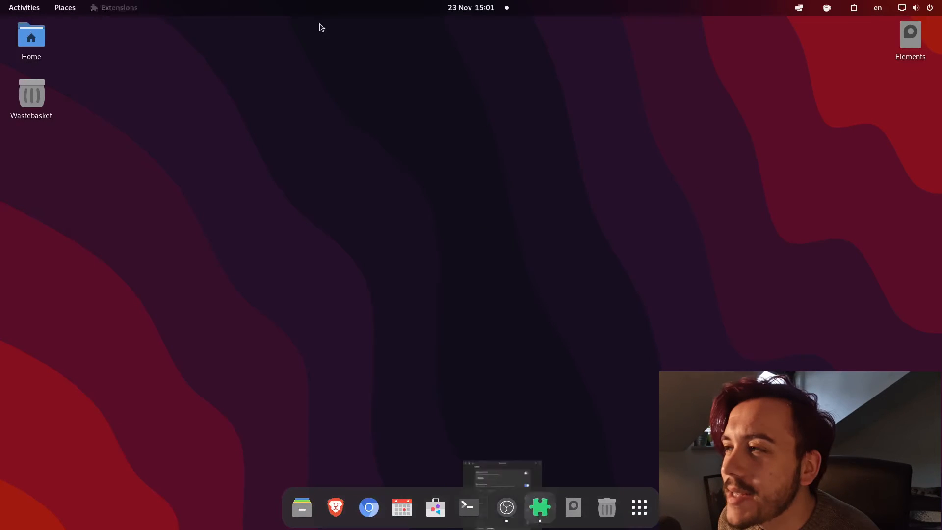
left_click(799, 7)
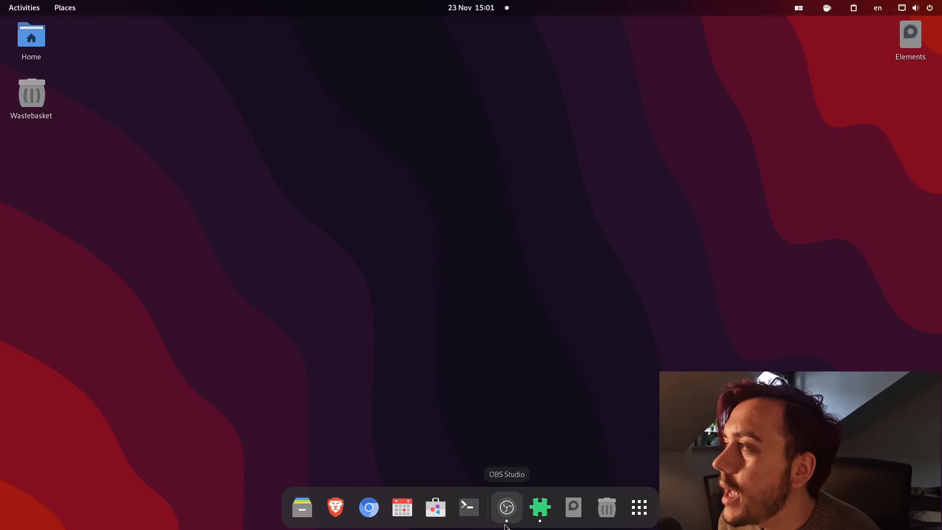
left_click(506, 507)
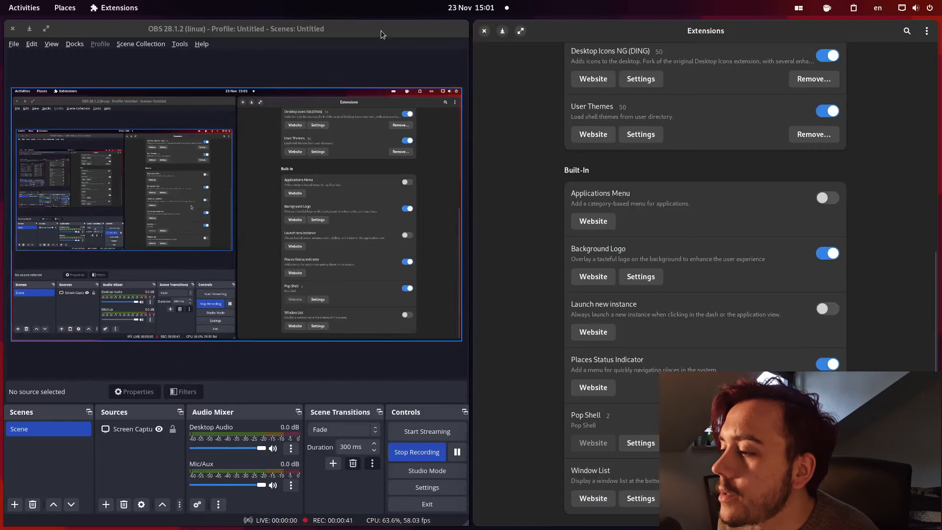
left_click(798, 8)
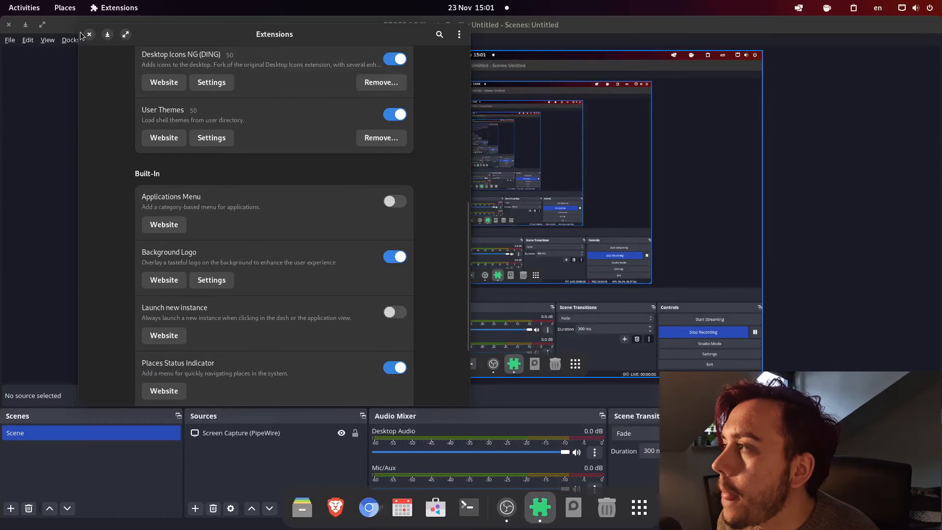
left_click(89, 34)
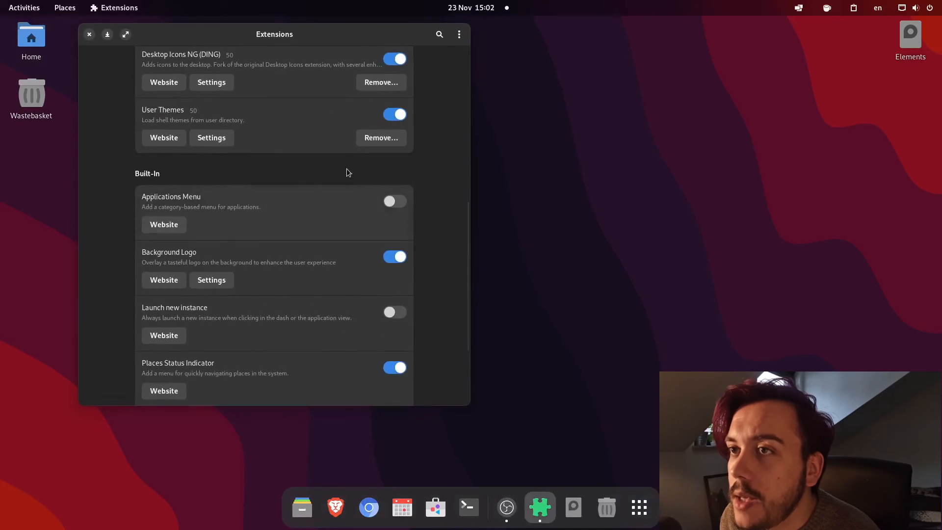
- Switch Pop Shell on and bring up its settings window with Outer and Inner gaps of 2
scroll("down", 3)
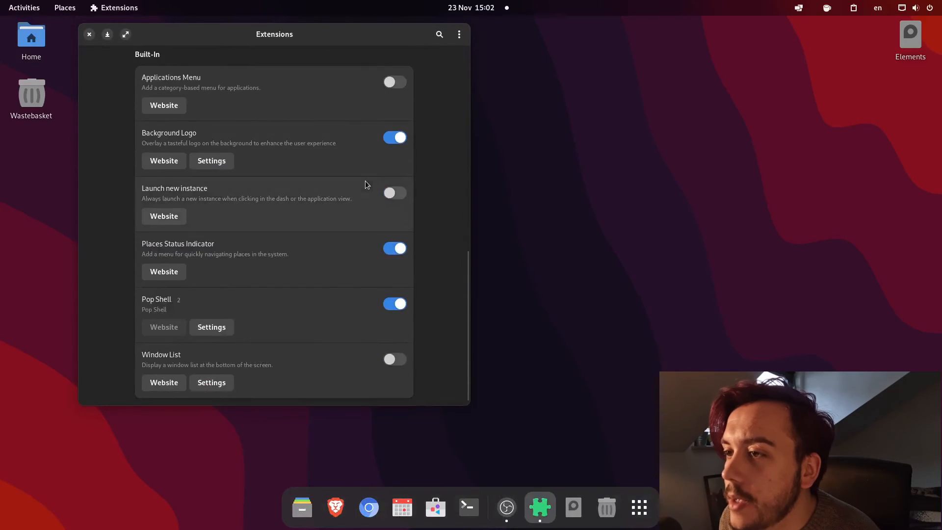
left_click(211, 326)
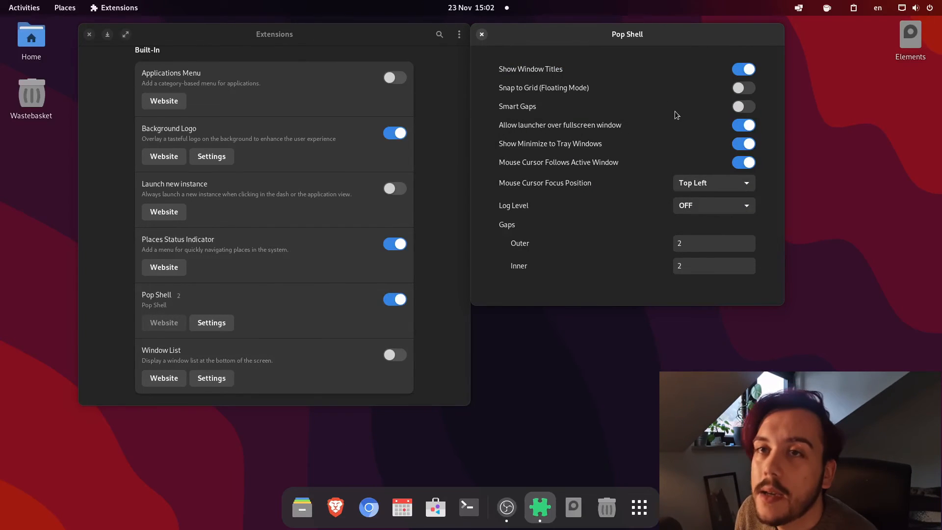
mouse_move(689, 95)
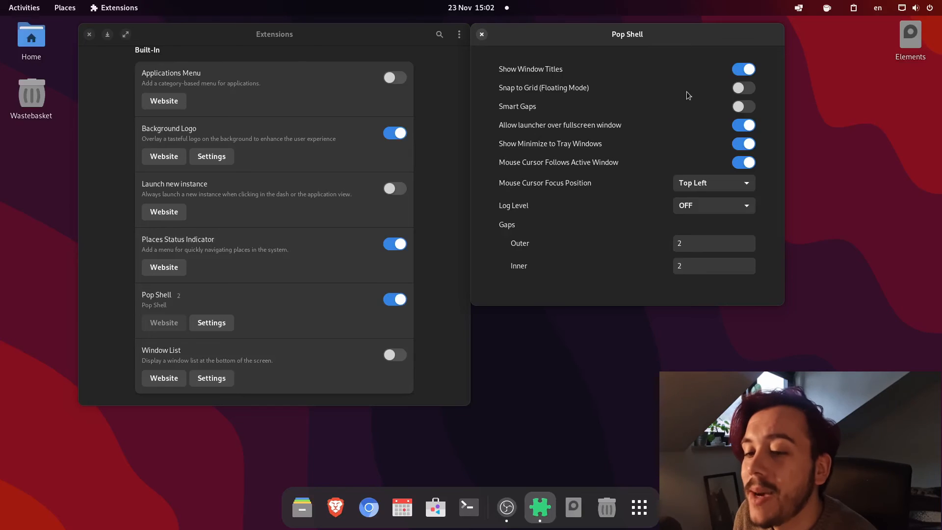
mouse_move(604, 255)
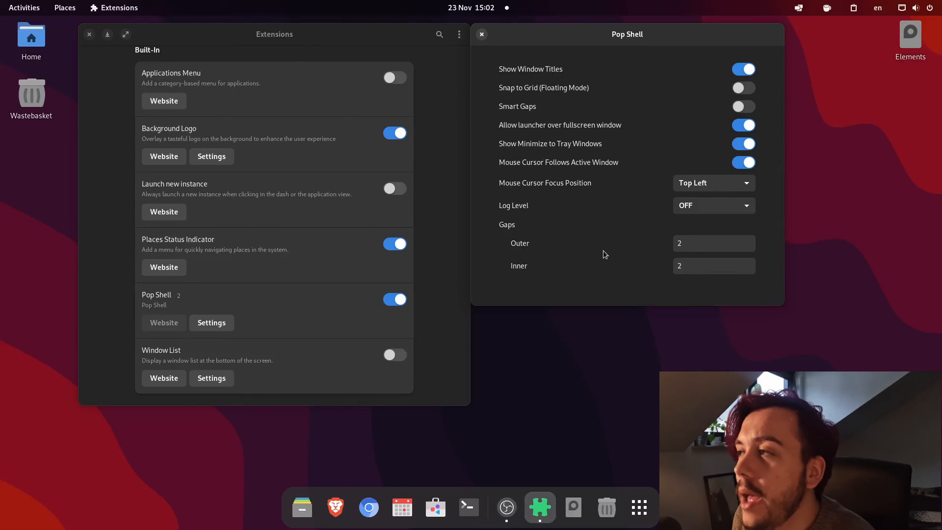
mouse_move(600, 246)
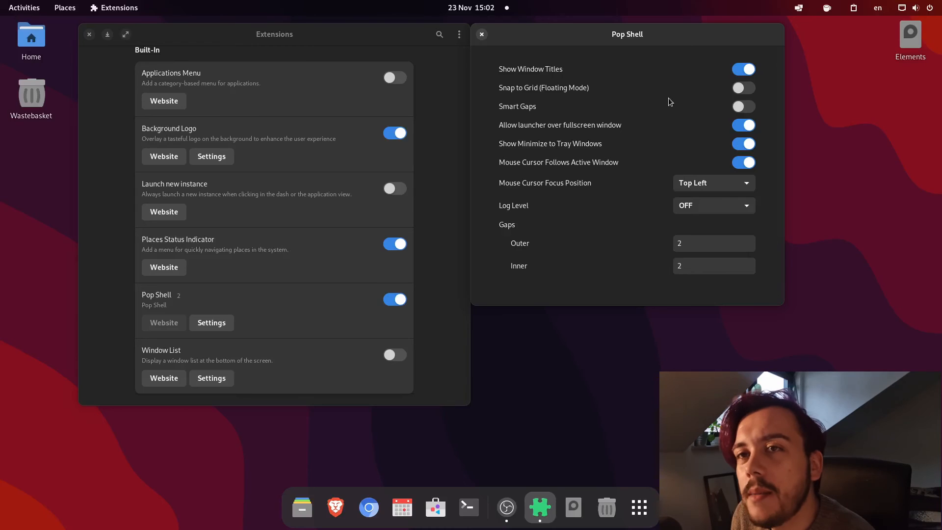
mouse_move(665, 108)
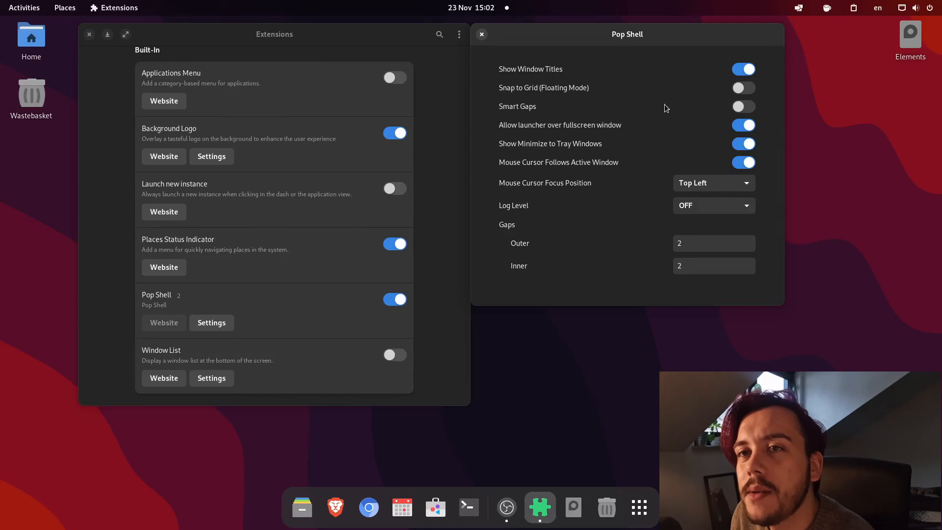
mouse_move(660, 112)
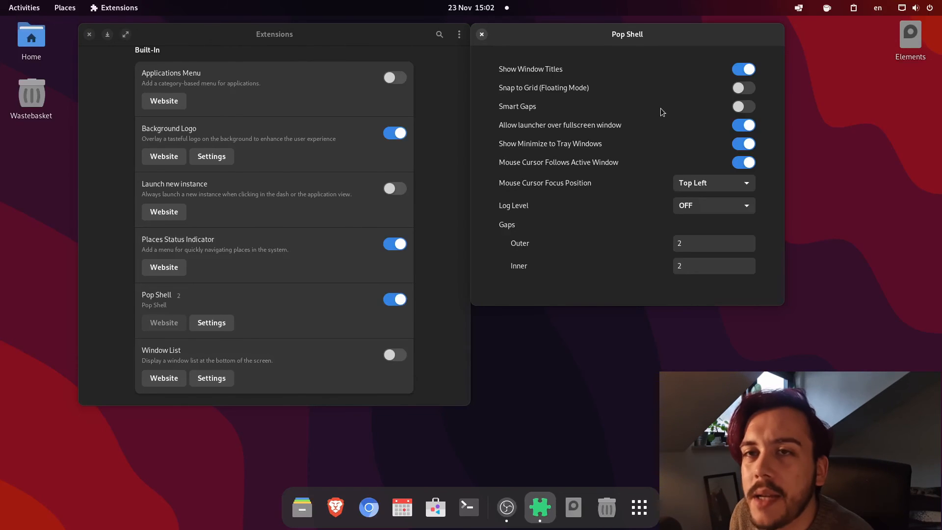
mouse_move(524, 119)
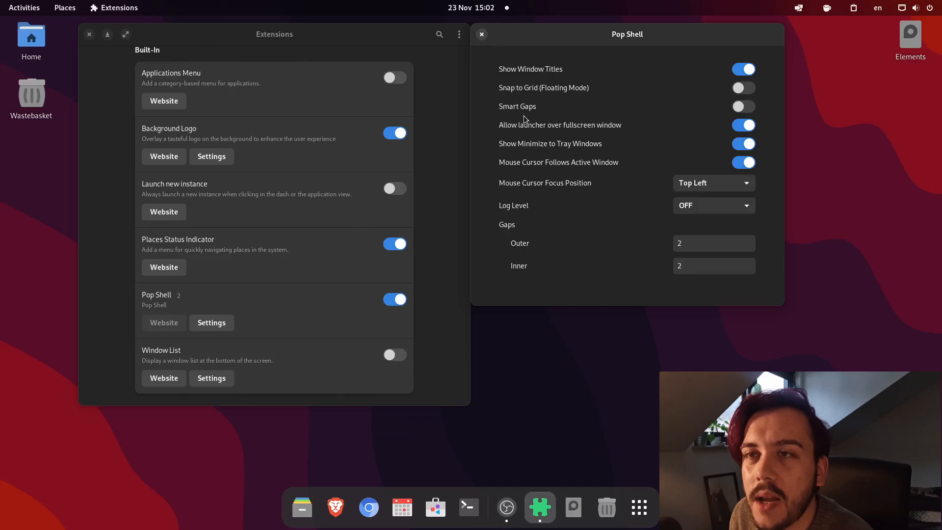
mouse_move(605, 167)
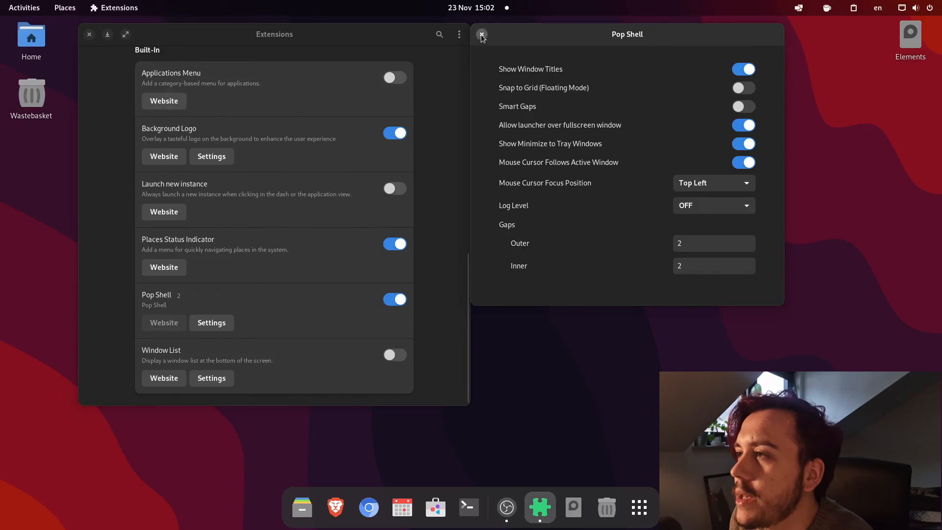
- Close the Pop Shell settings window, returning to the empty desktop
left_click(481, 35)
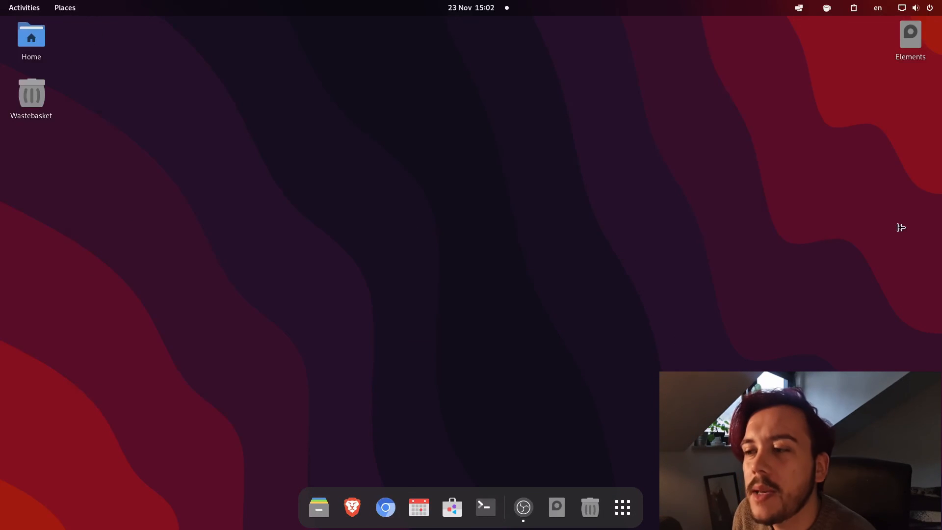
mouse_move(522, 323)
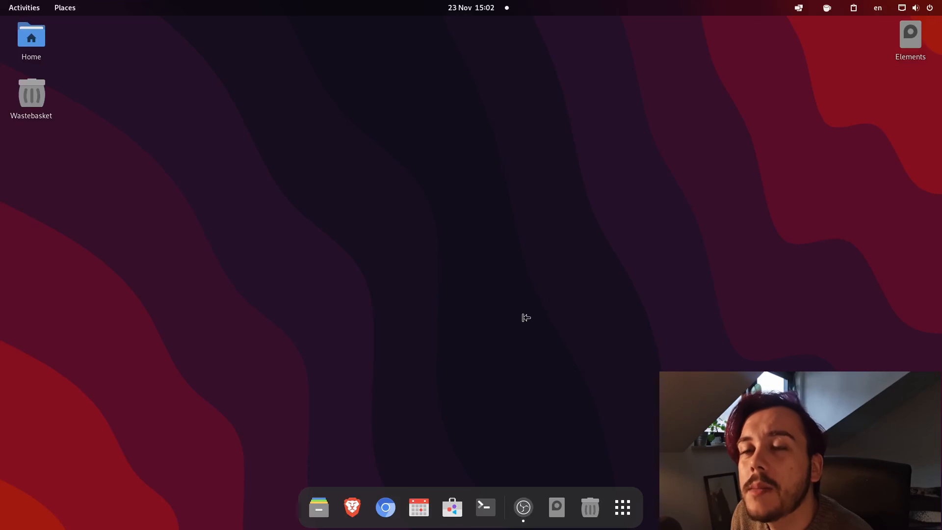
mouse_move(679, 187)
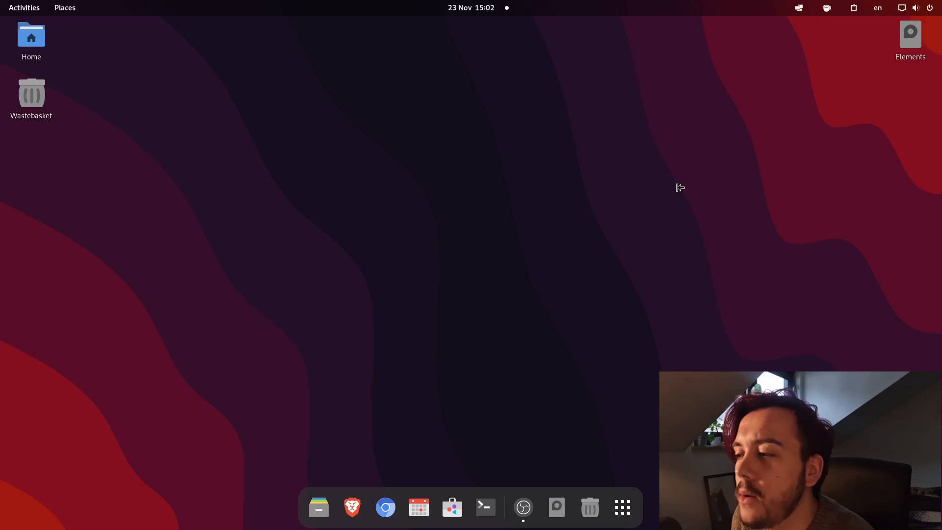
mouse_move(621, 234)
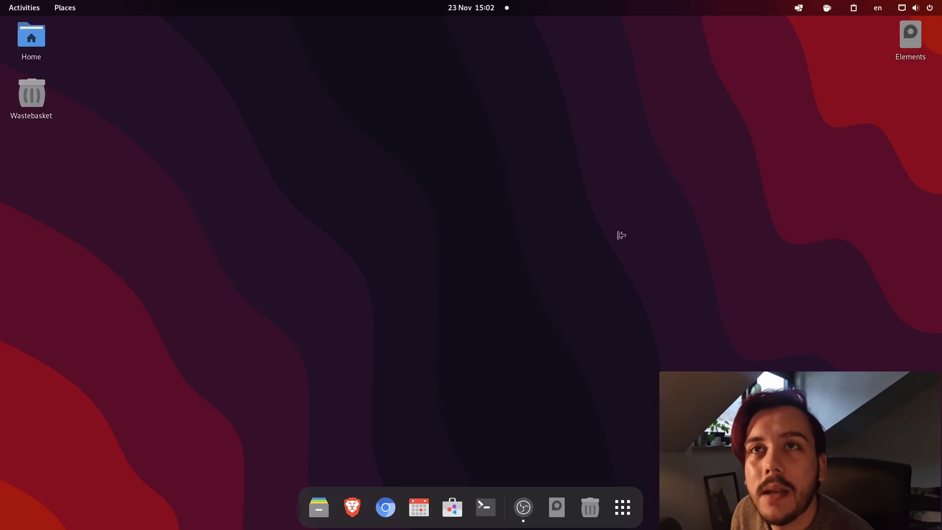
mouse_move(326, 336)
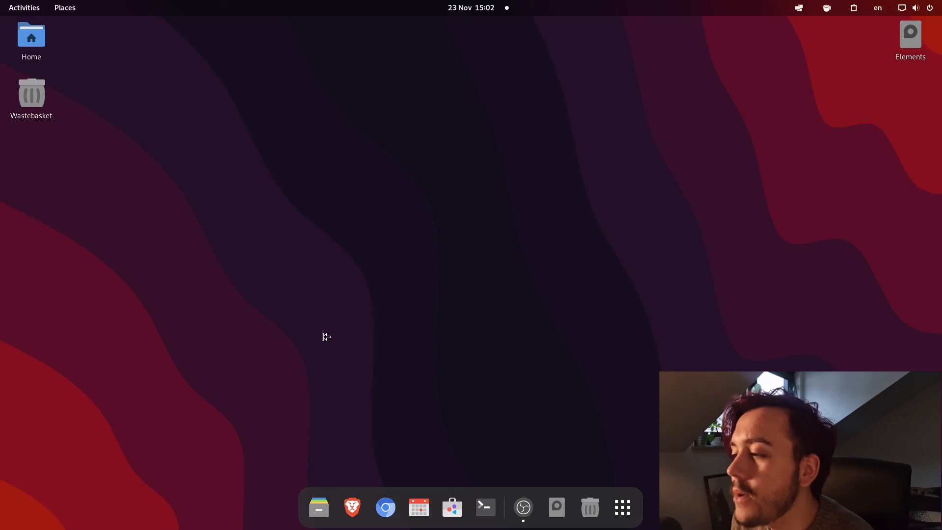